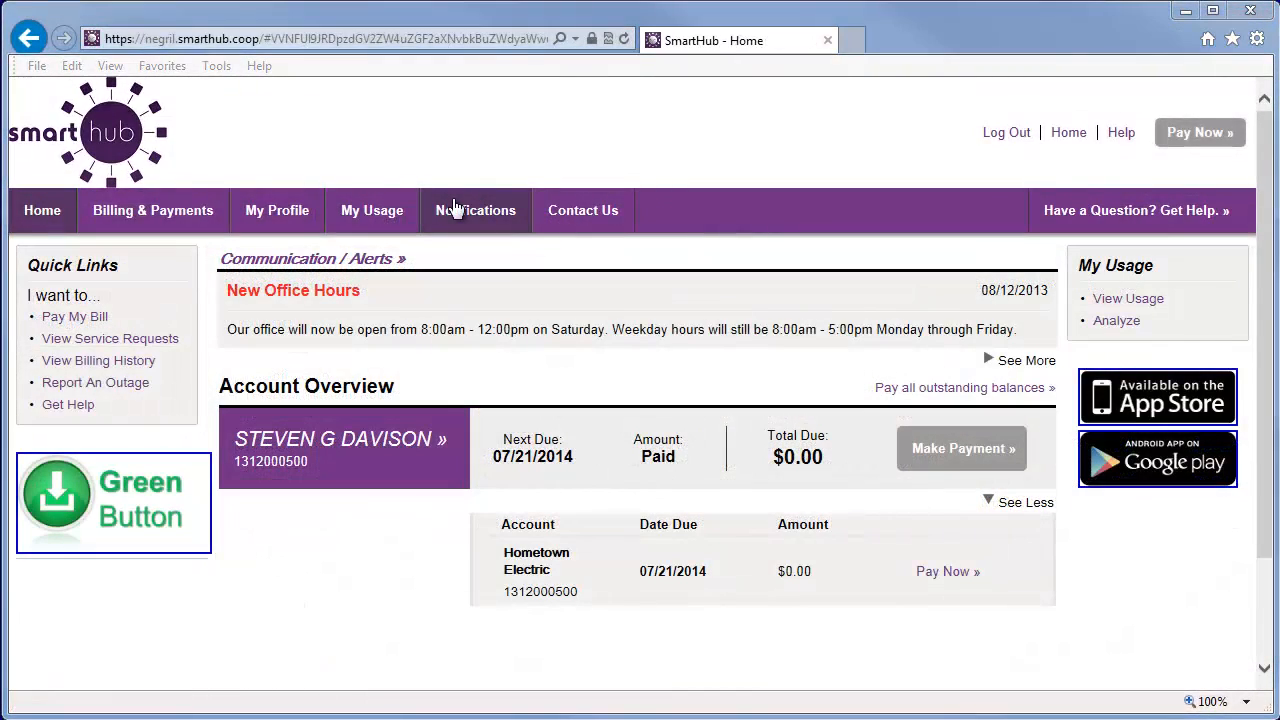
# Go to Notifications and open the Manage Notifications page.
pyautogui.click(476, 210)
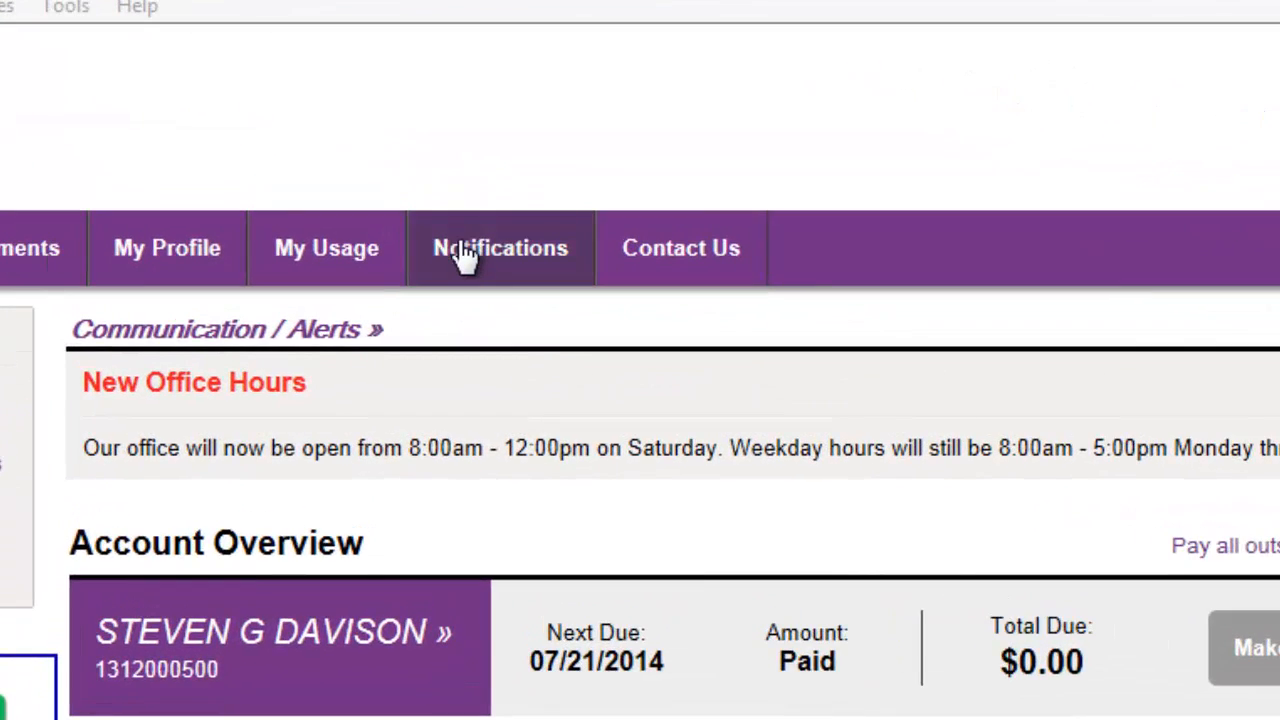
pyautogui.click(500, 248)
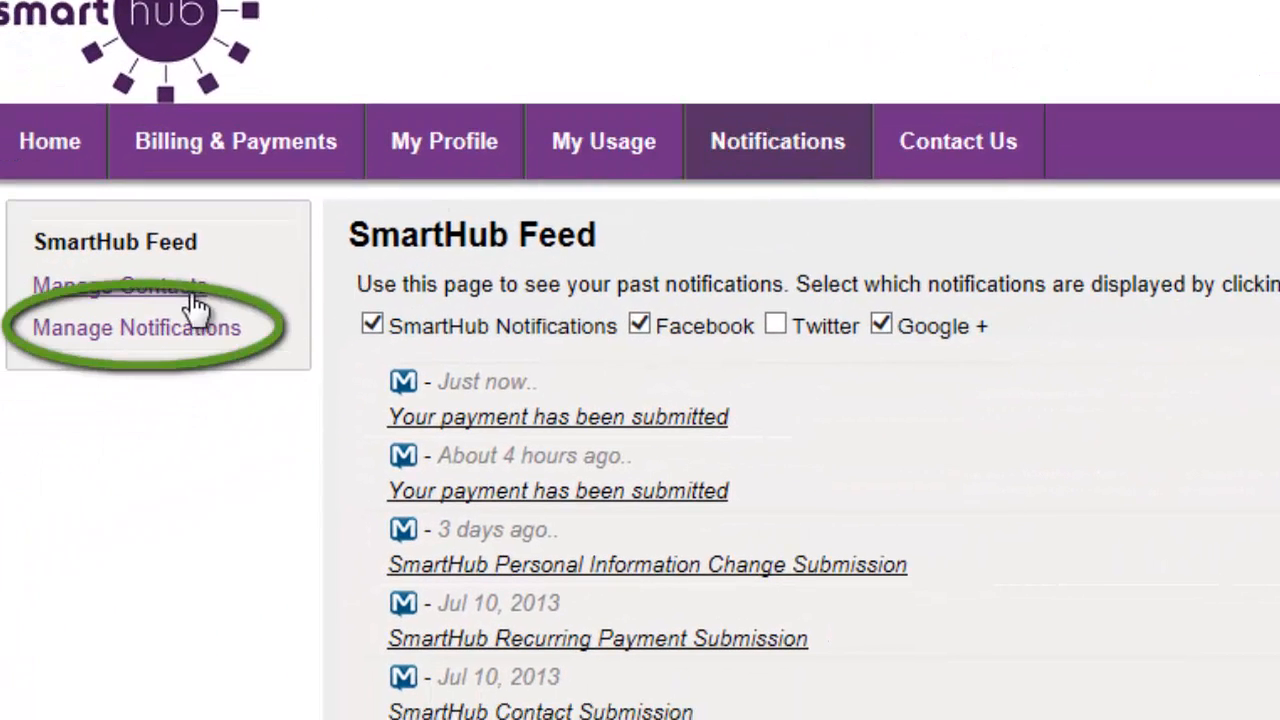
pyautogui.click(136, 328)
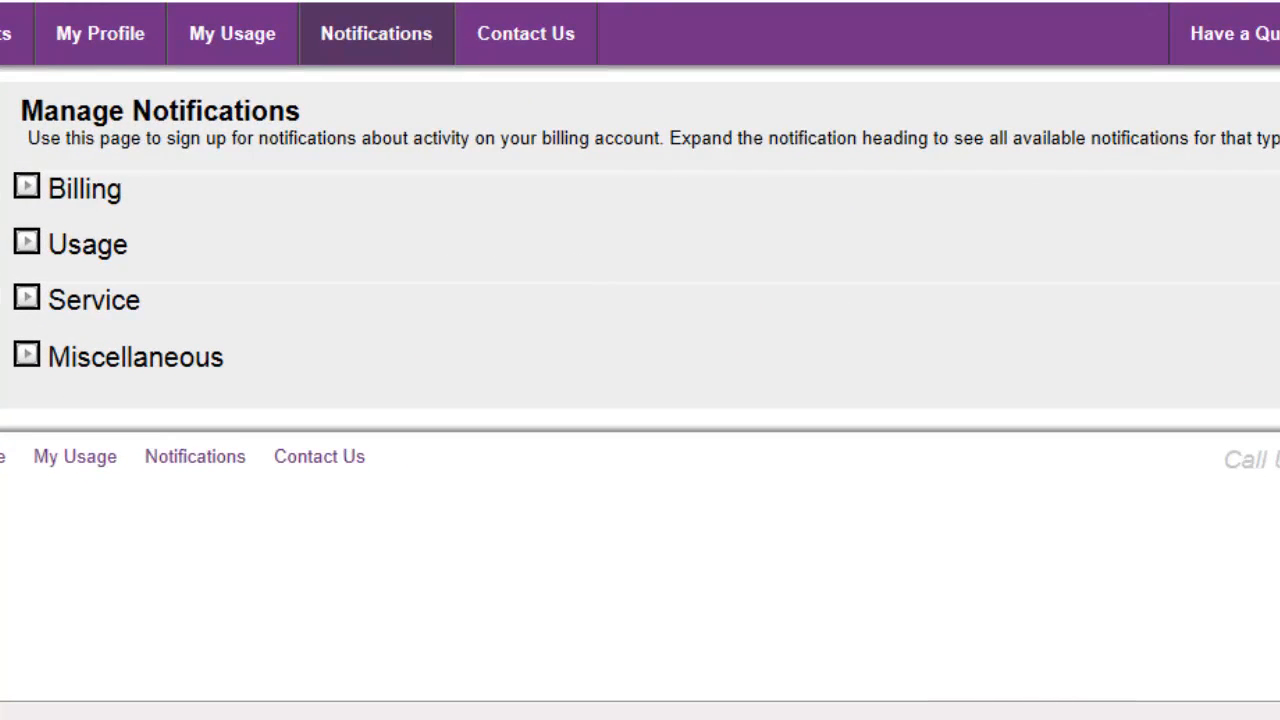
# Expand Billing, leave Billing Change off and turn Payment Confirmation on.
pyautogui.click(26, 188)
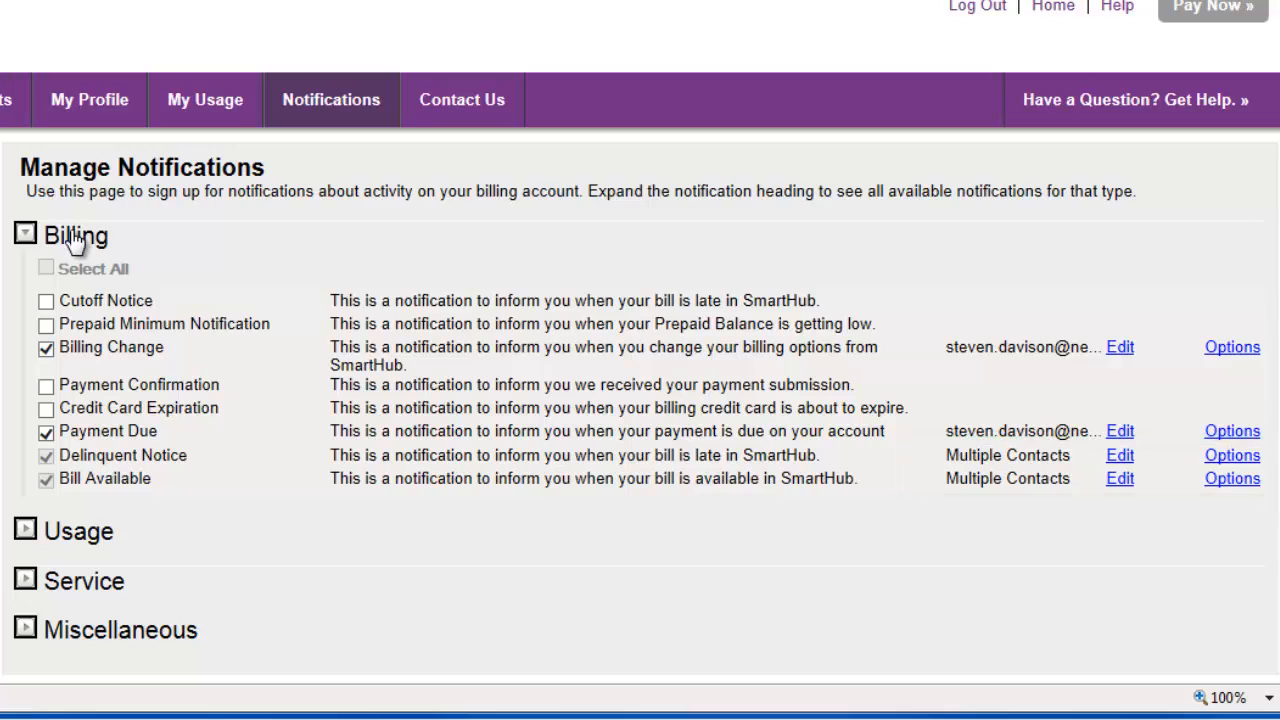
pyautogui.click(44, 348)
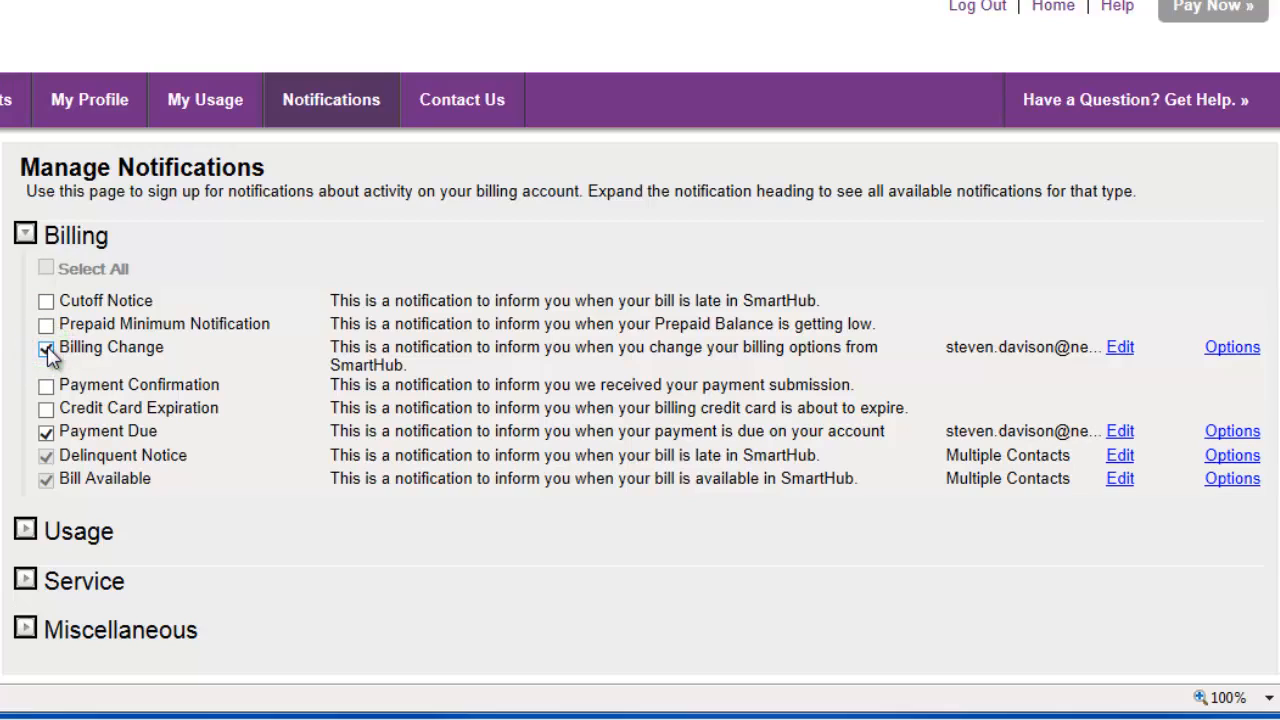
pyautogui.click(44, 348)
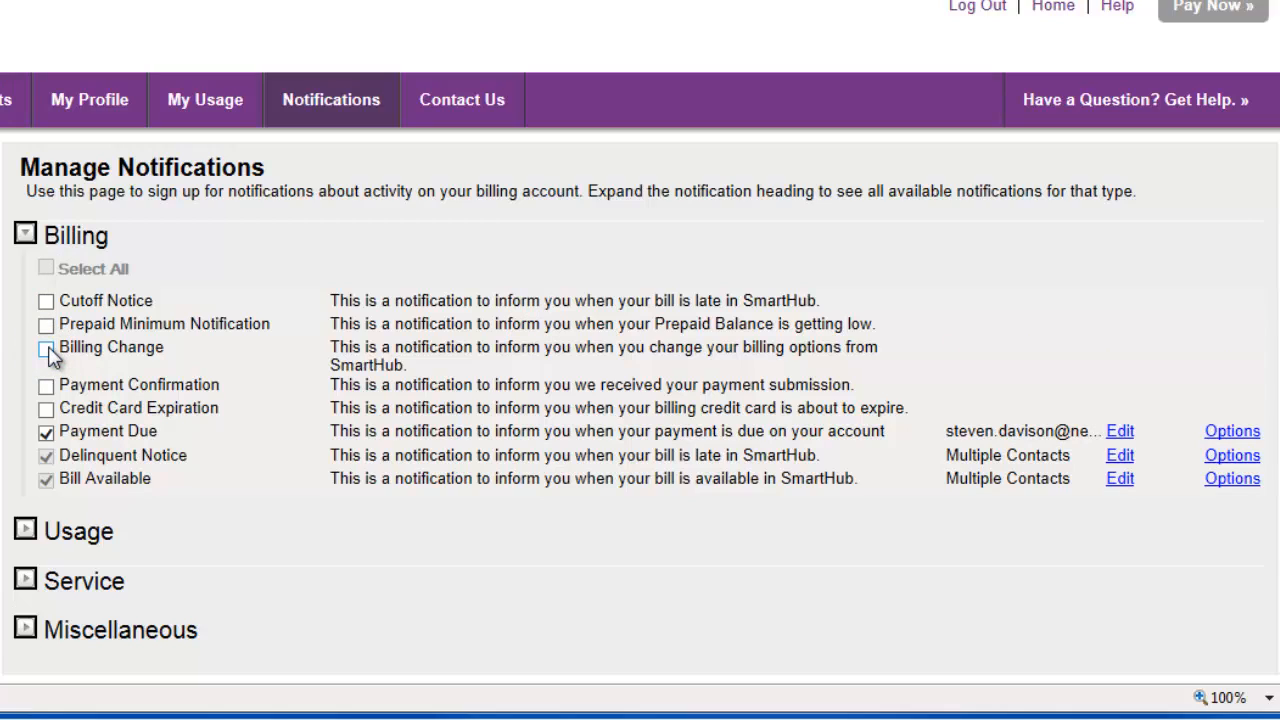
pyautogui.moveTo(12, 360)
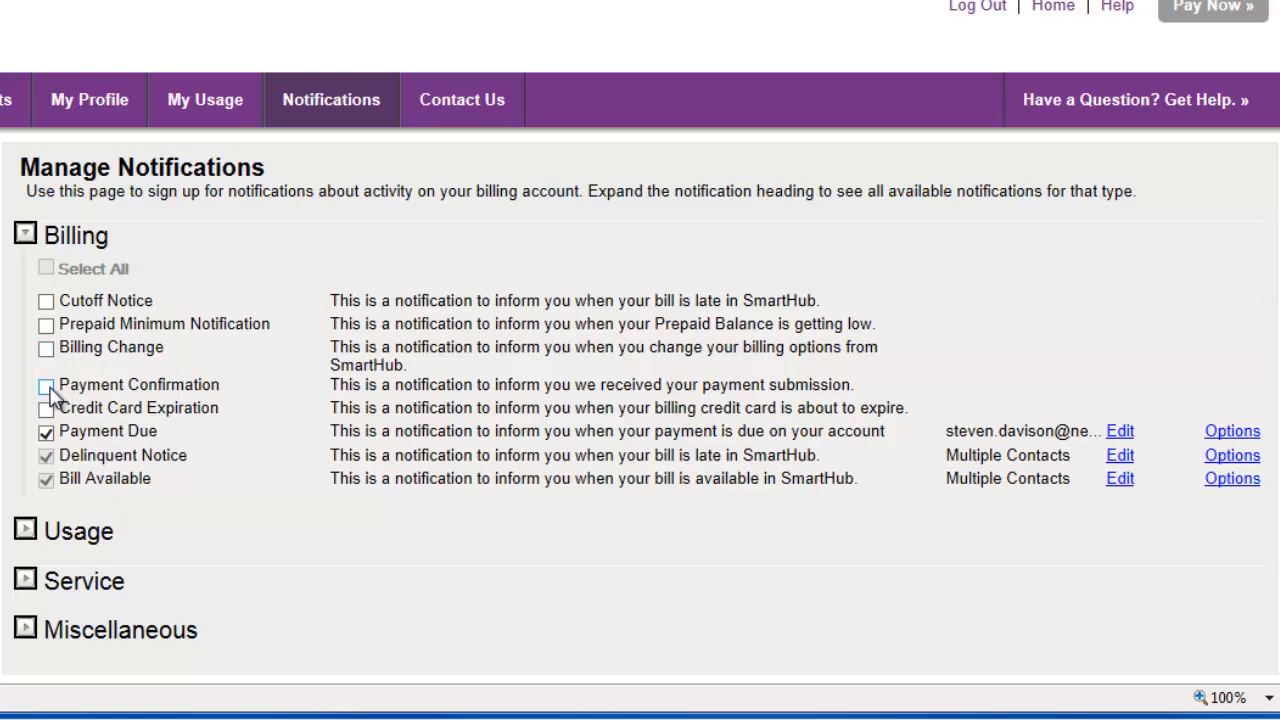
pyautogui.click(44, 384)
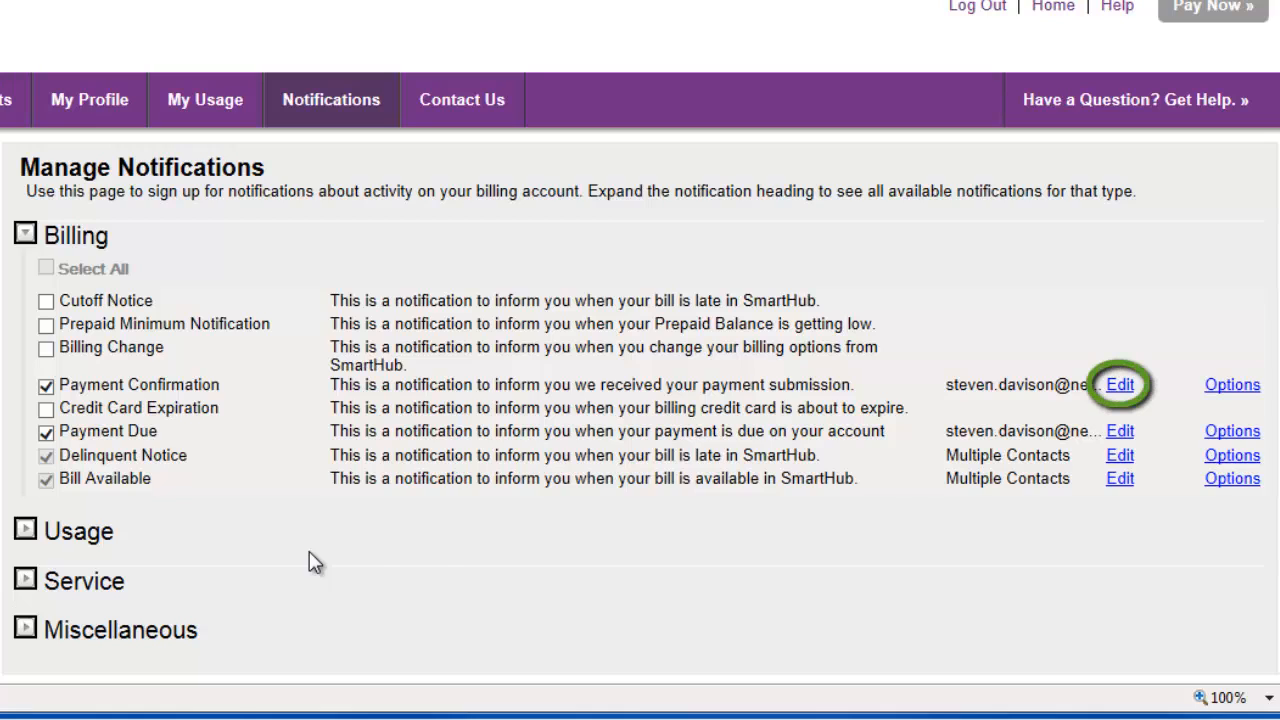
# Add the phone number to Payment Confirmation's contacts and save, making it Multiple Contacts.
pyautogui.click(1120, 384)
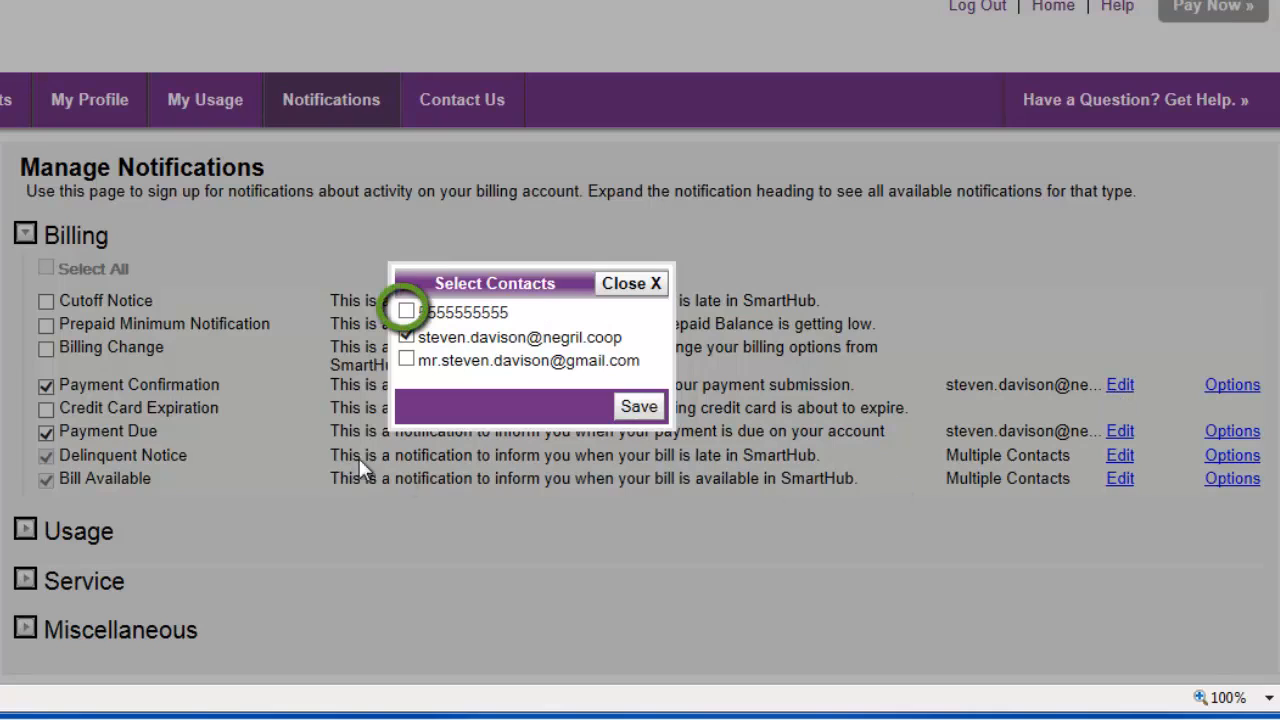
pyautogui.click(406, 312)
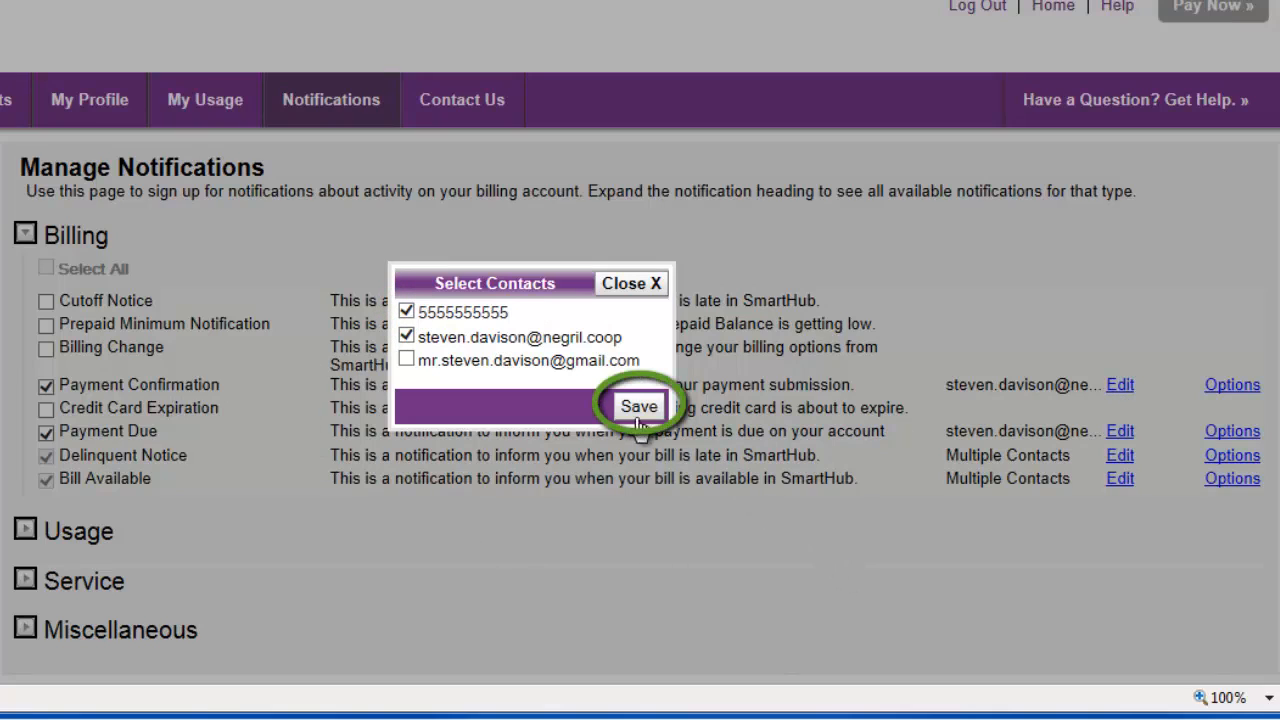
pyautogui.click(638, 406)
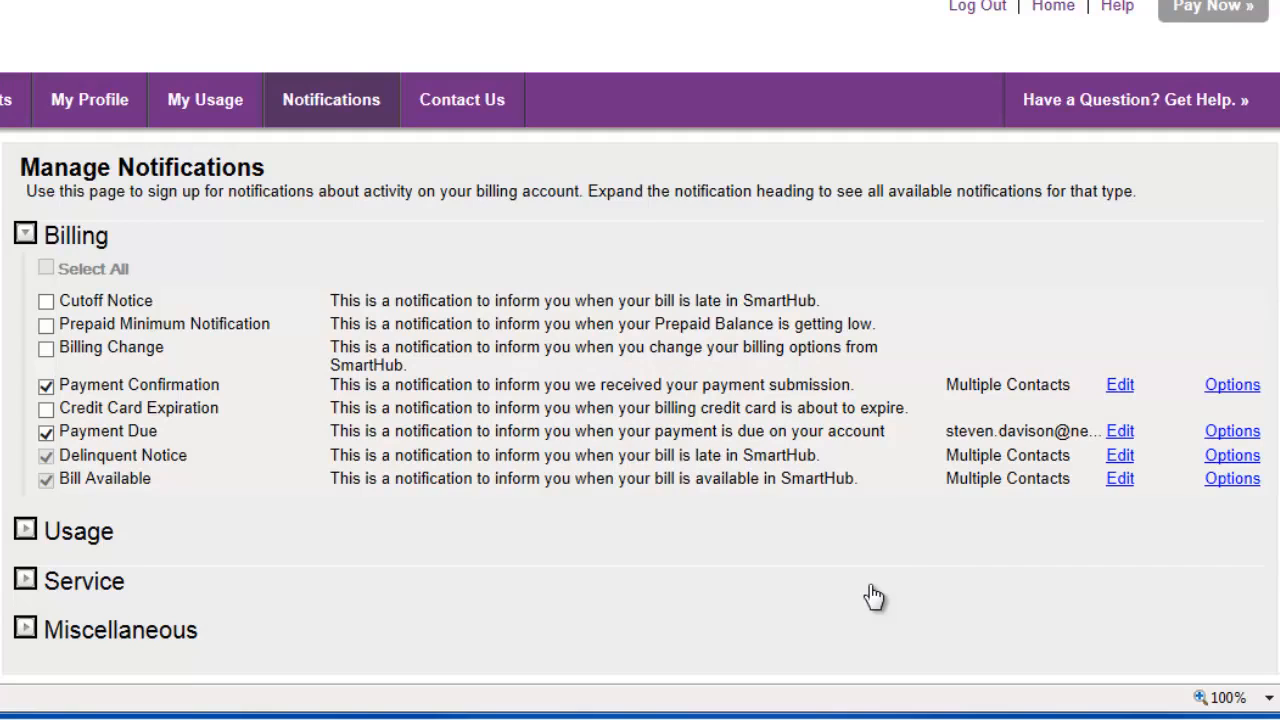
# Add a 3 Days Before Payment Due option to Payment Due and close the editor.
pyautogui.click(108, 432)
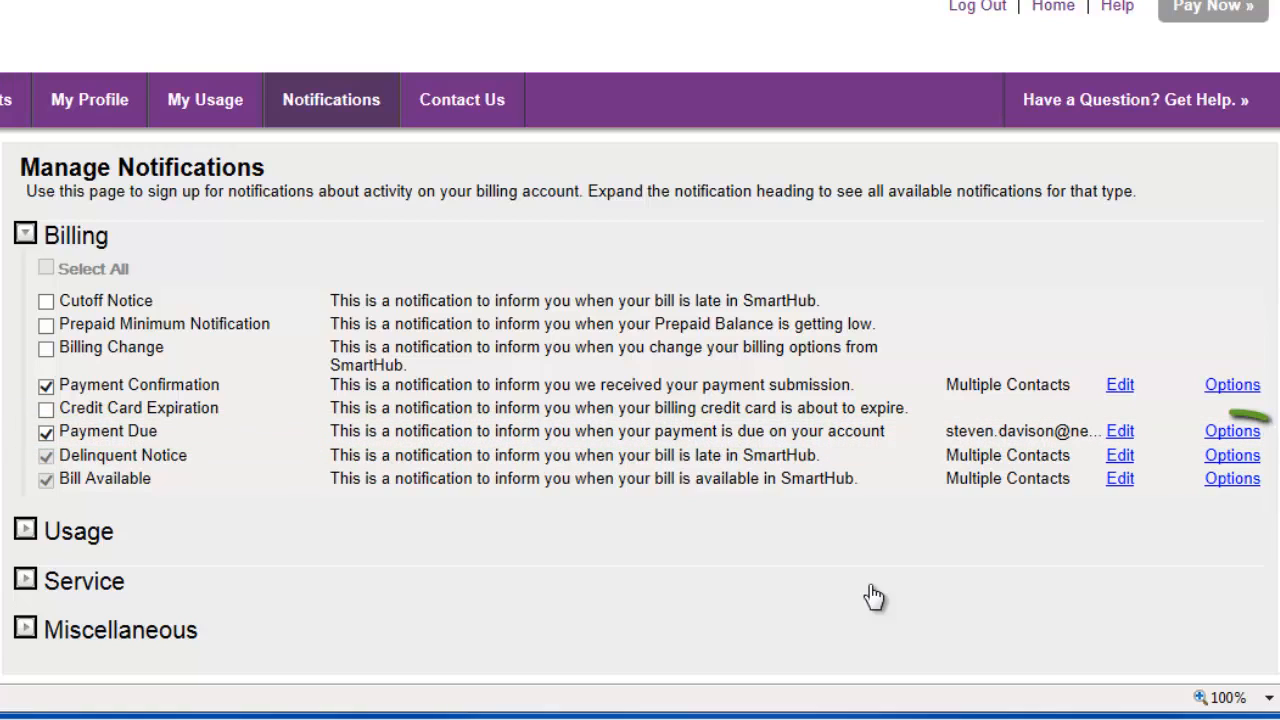
pyautogui.click(1232, 432)
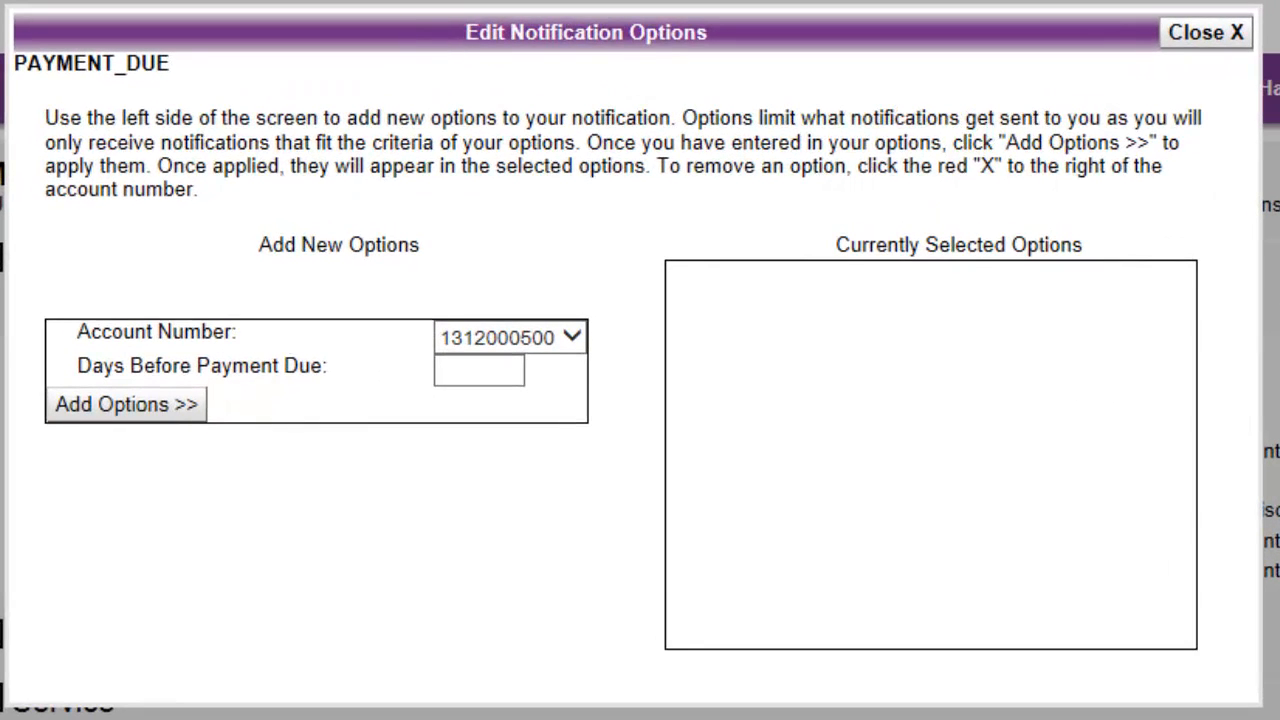
pyautogui.moveTo(1158, 652)
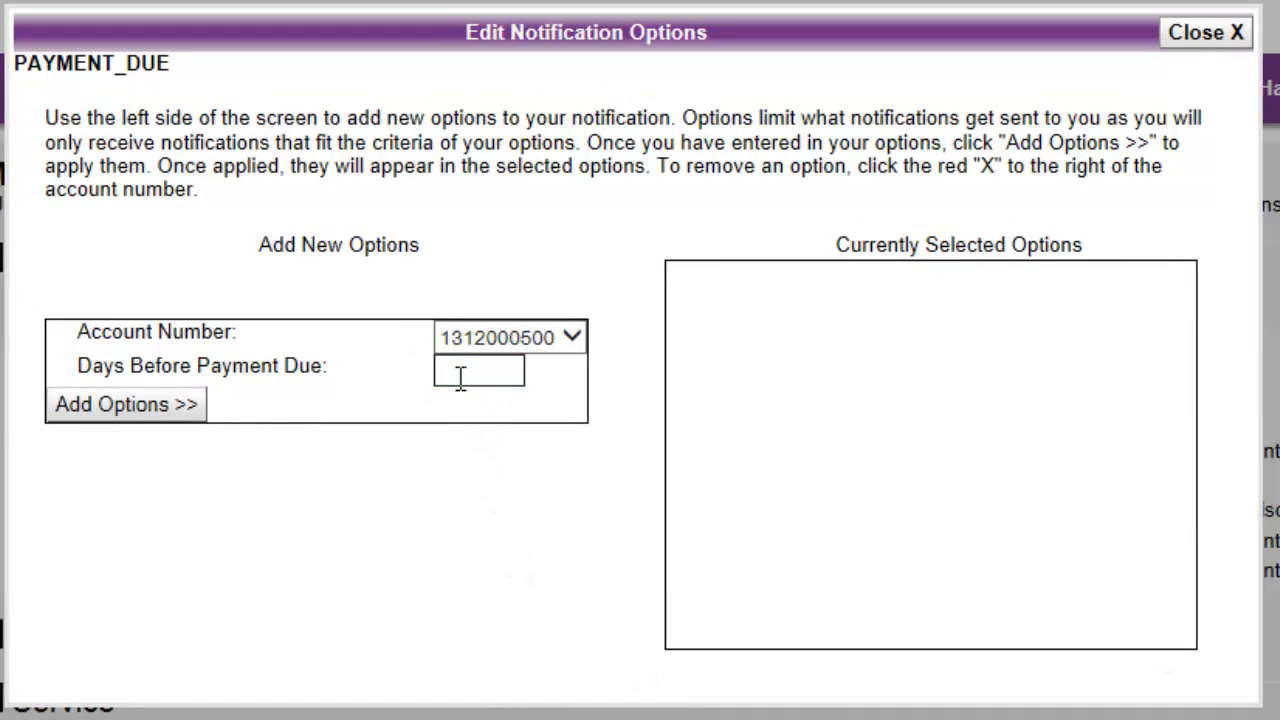
pyautogui.write('3')
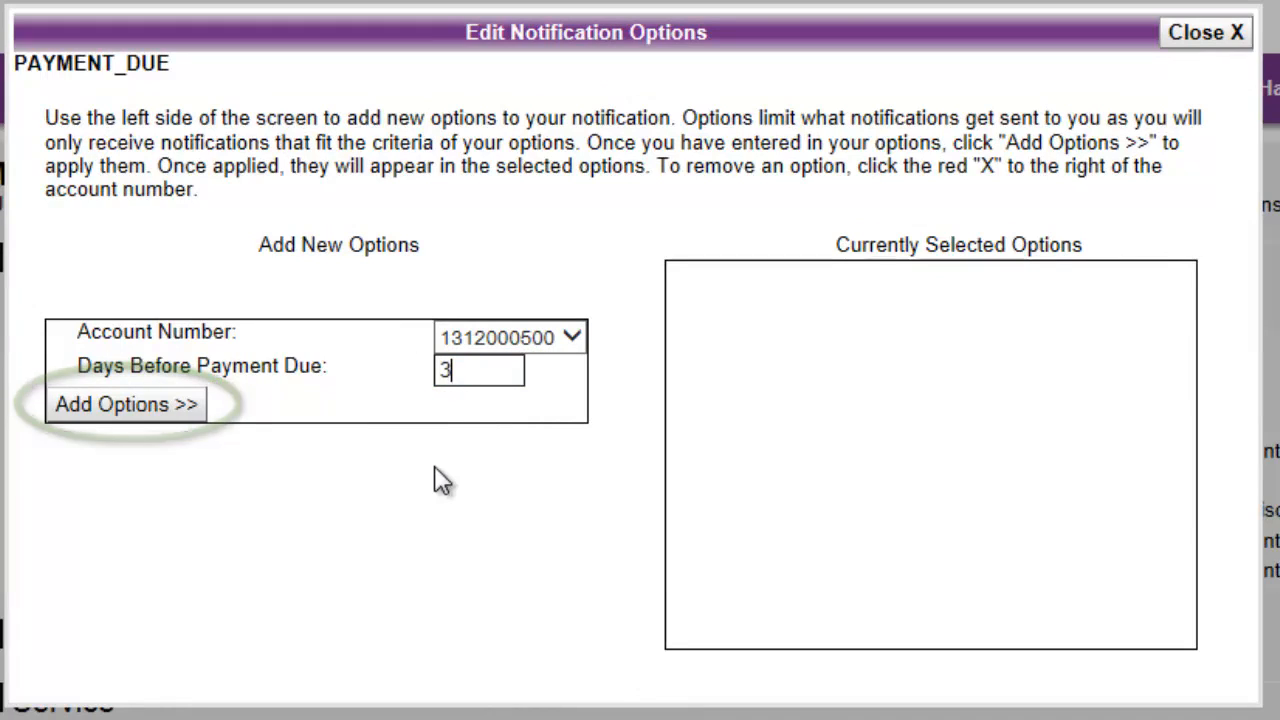
pyautogui.click(124, 404)
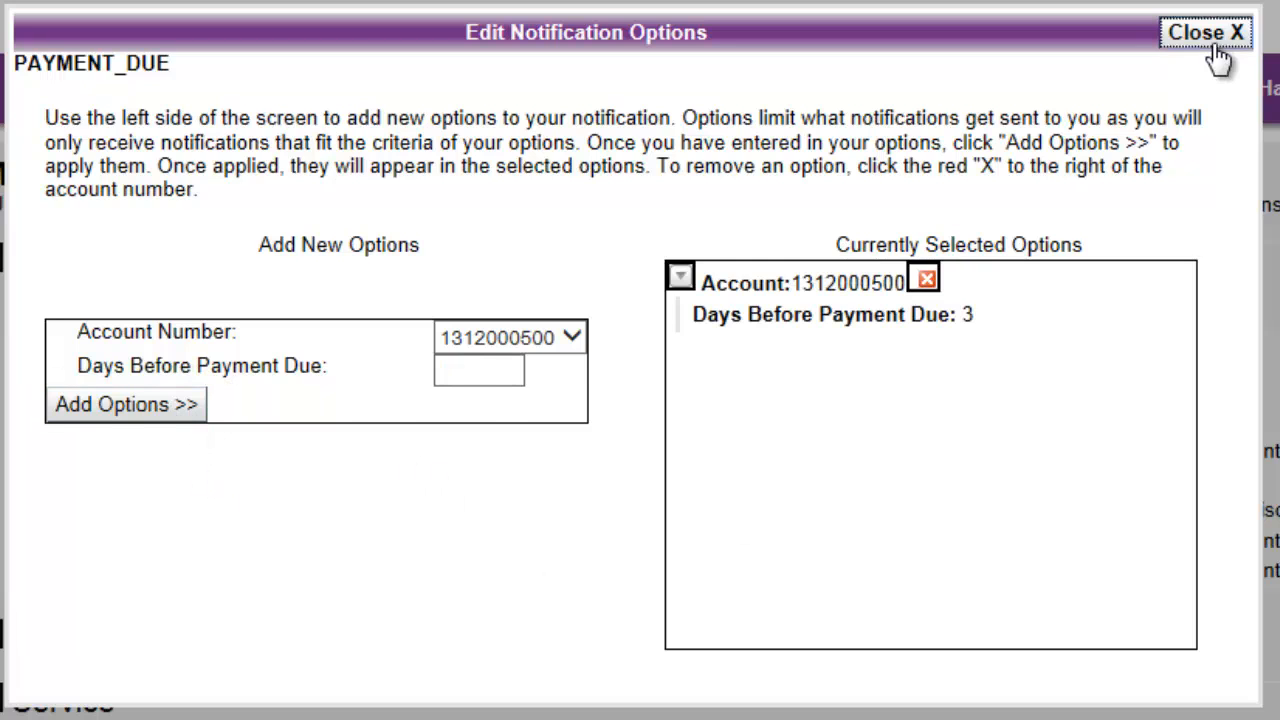
pyautogui.click(1206, 32)
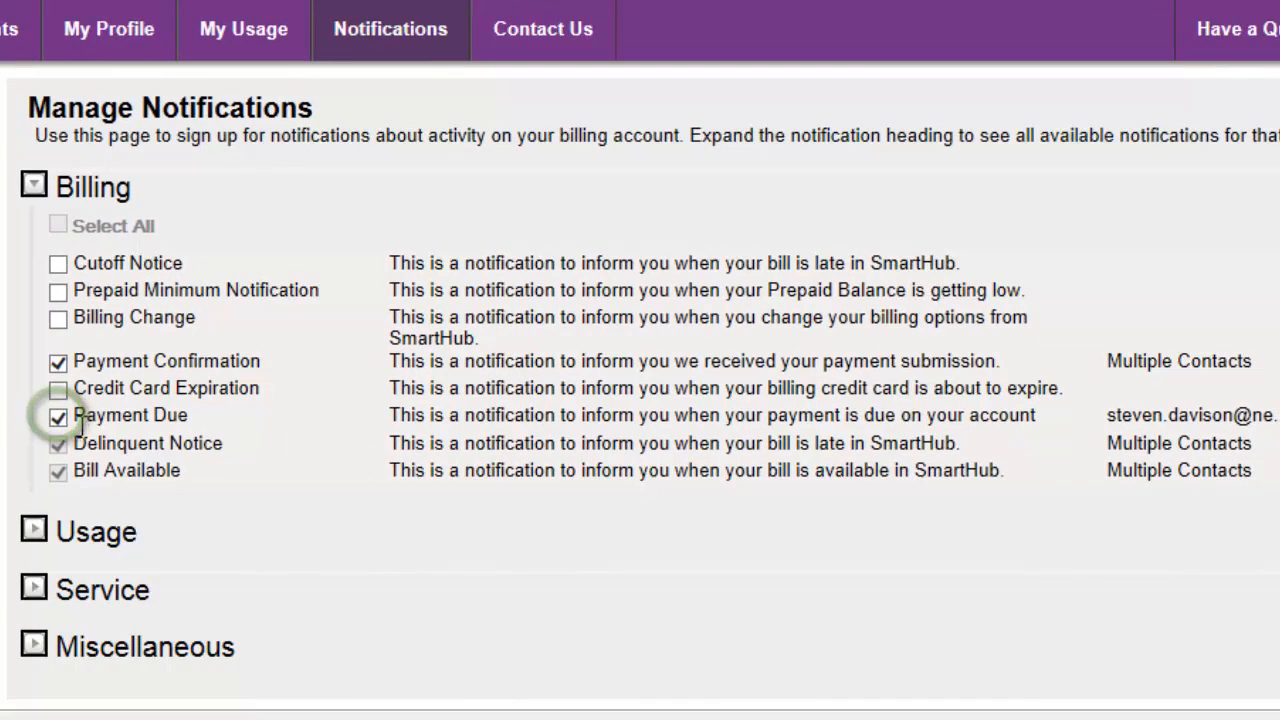
# Turn the Payment Due notification off.
pyautogui.click(58, 414)
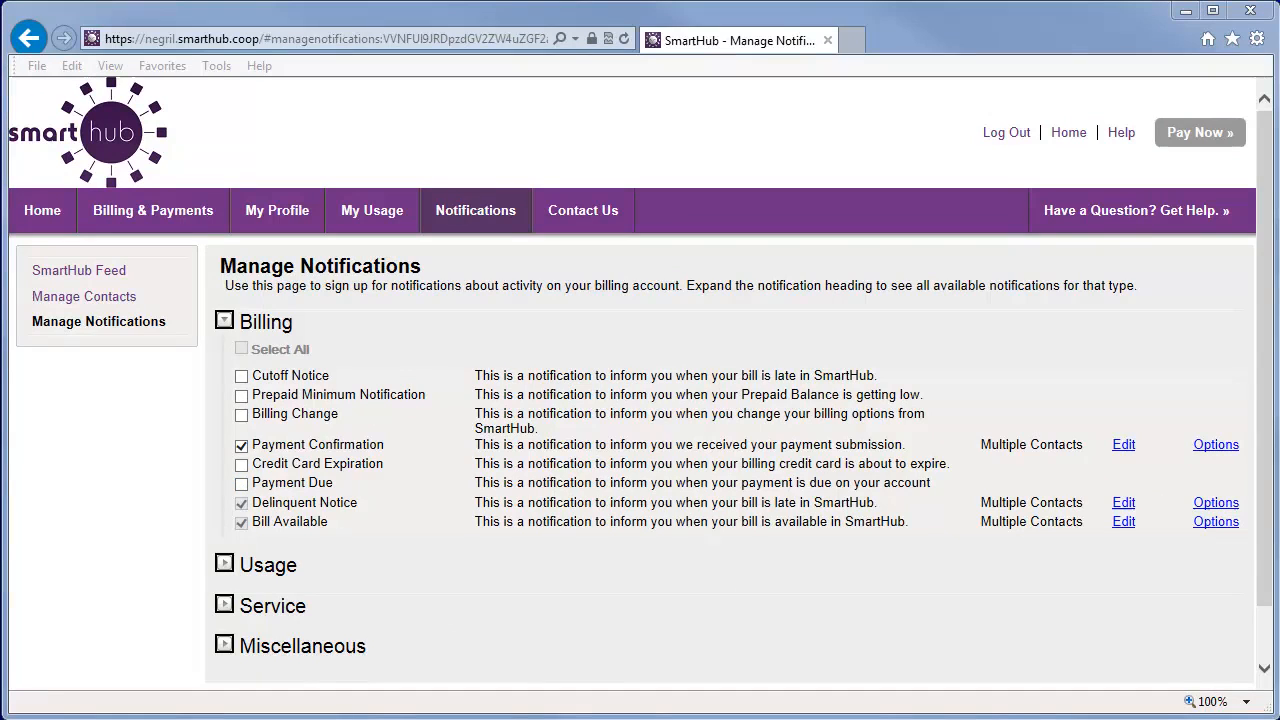
# Recap: return to Notifications, tick Payment Confirmation and reopen the Payment Due options editor.
pyautogui.click(42, 210)
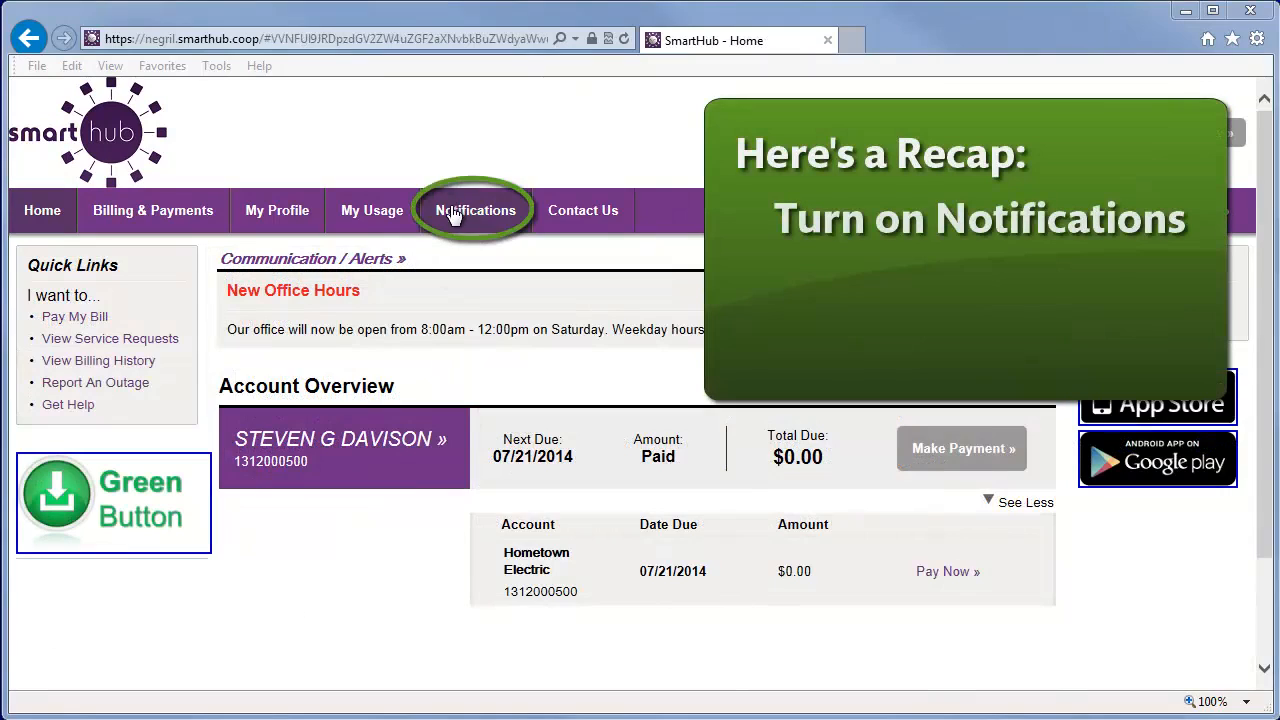
pyautogui.click(476, 210)
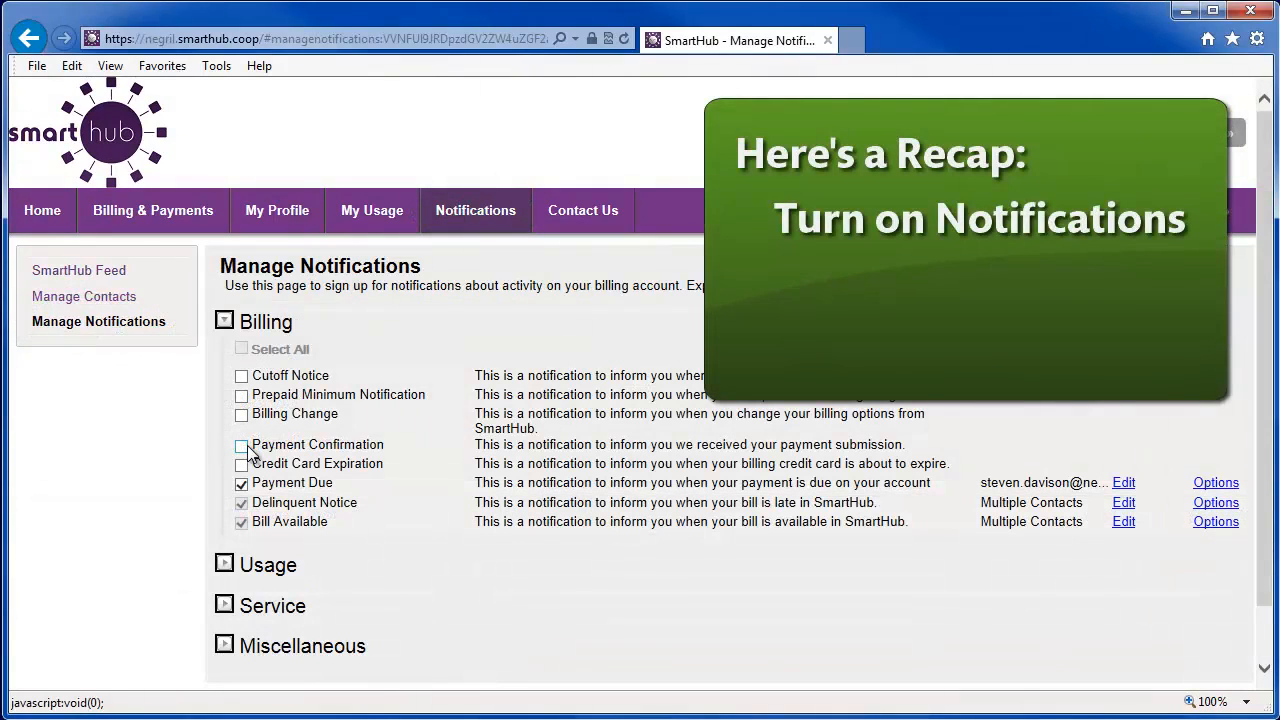
pyautogui.click(240, 444)
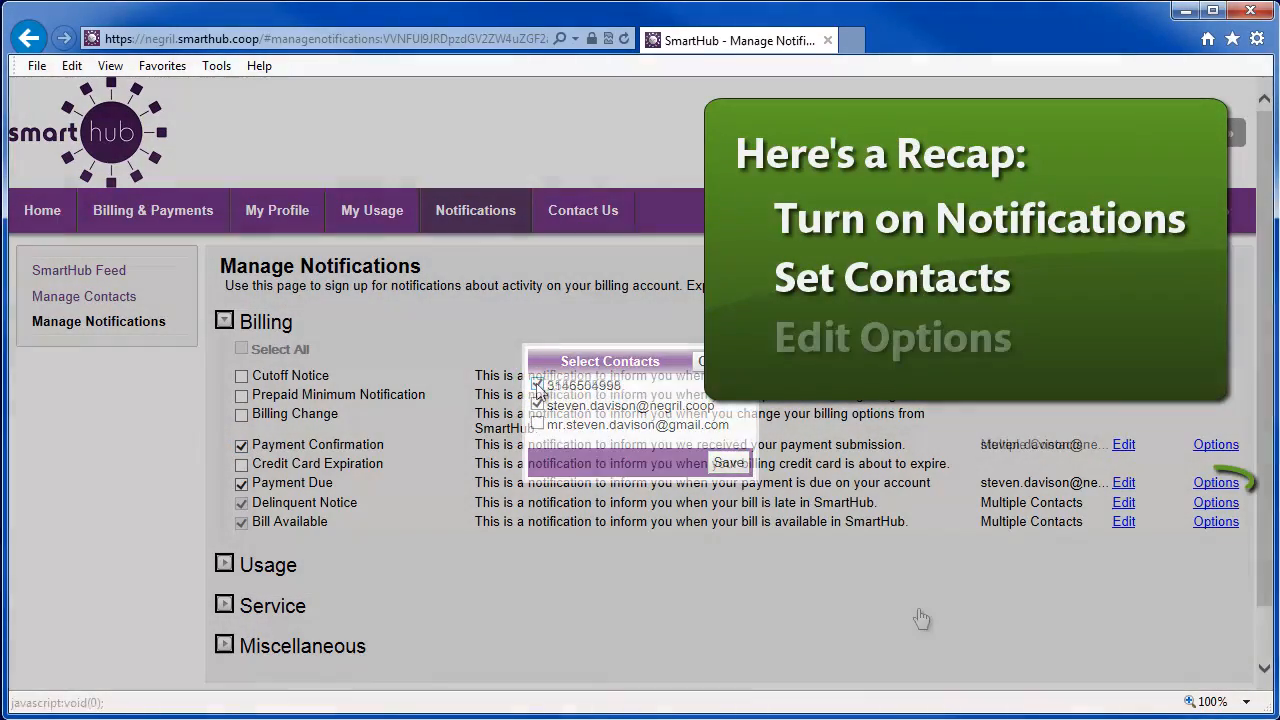
pyautogui.click(1216, 482)
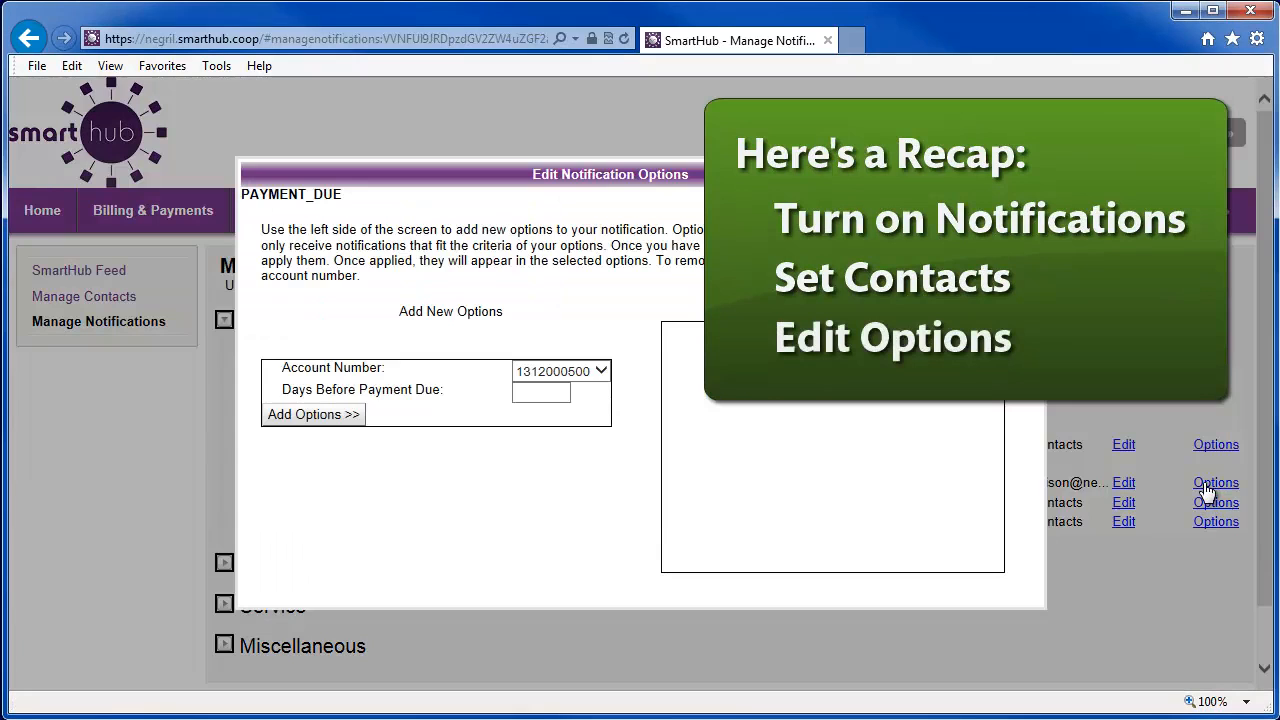